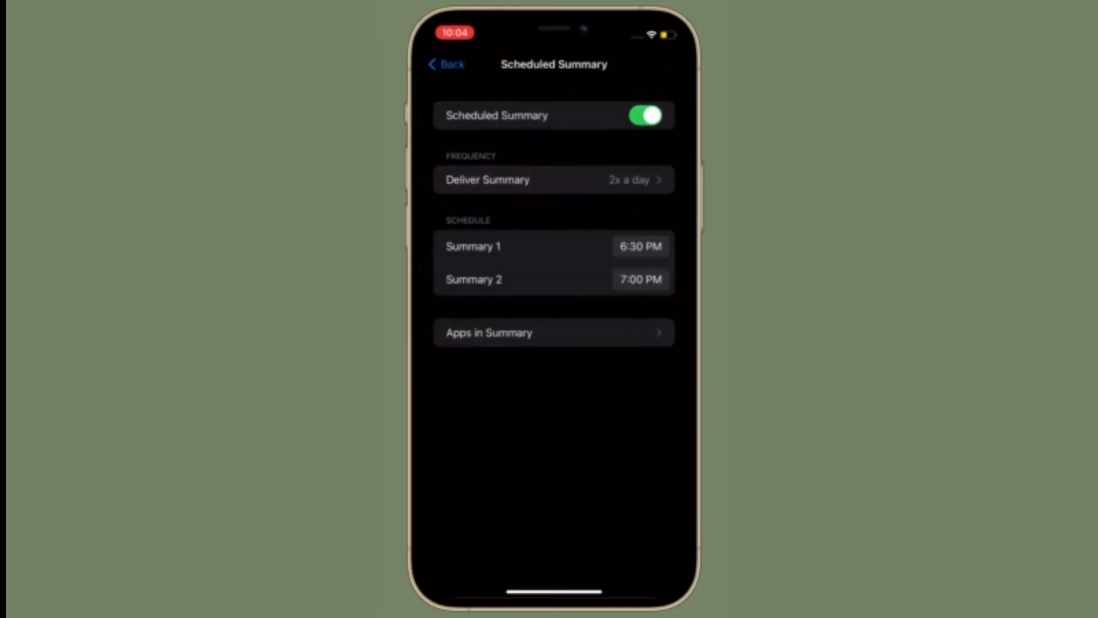
Set Summary 1 to 7:30 PM and check the Apps in Summary list.
left_click(638, 246)
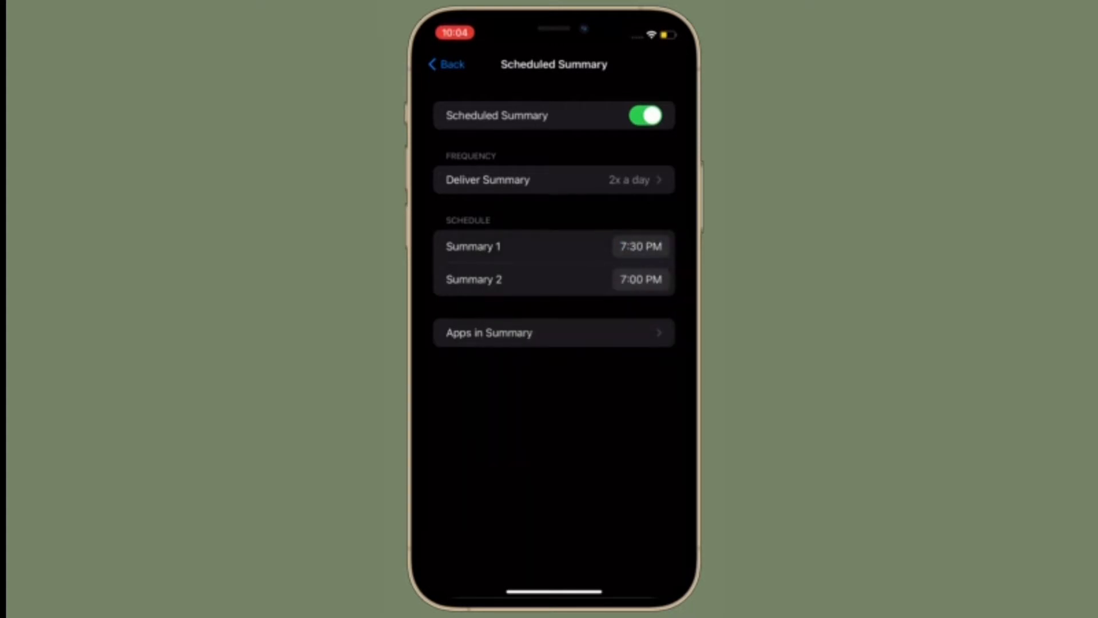
left_click(553, 331)
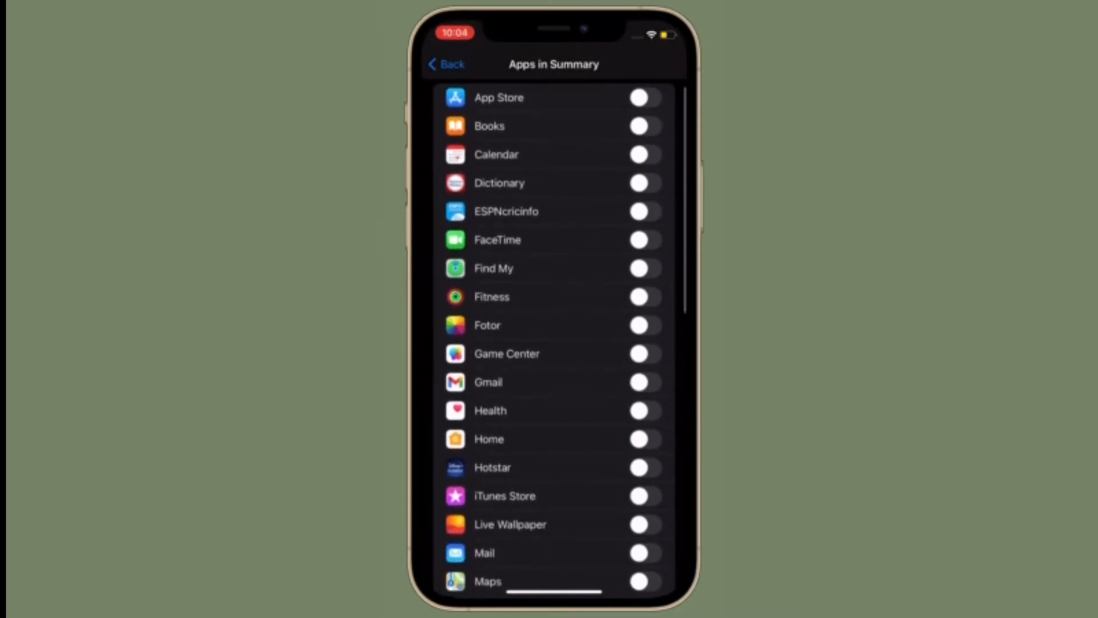
left_click(641, 154)
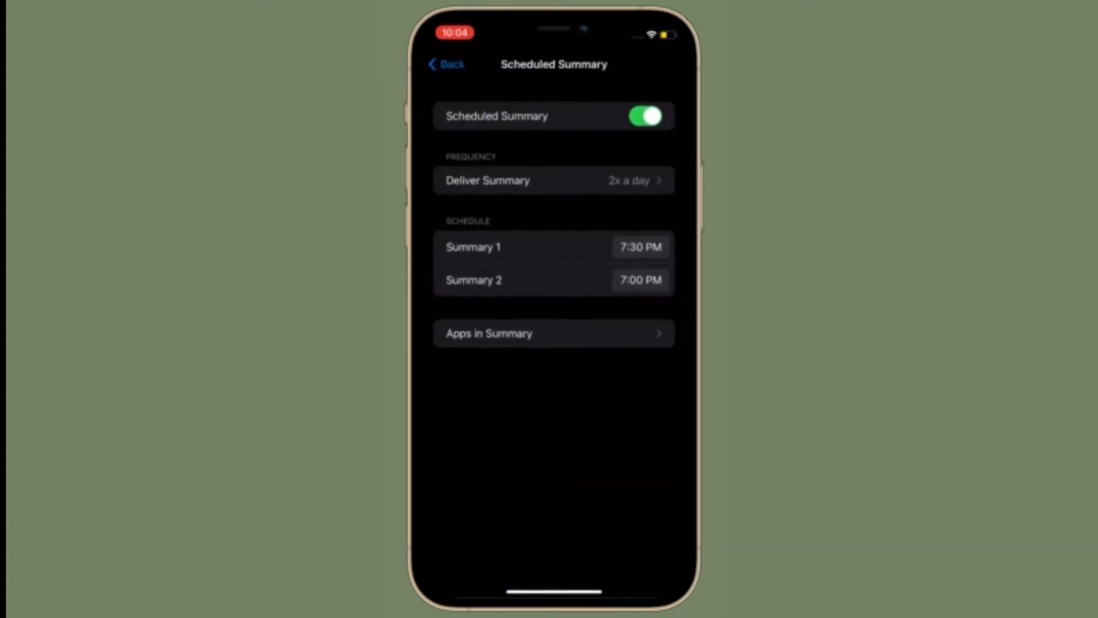
Include Calendar and Dictionary in the summary, then choose Summary 2's delivery time.
left_click(553, 333)
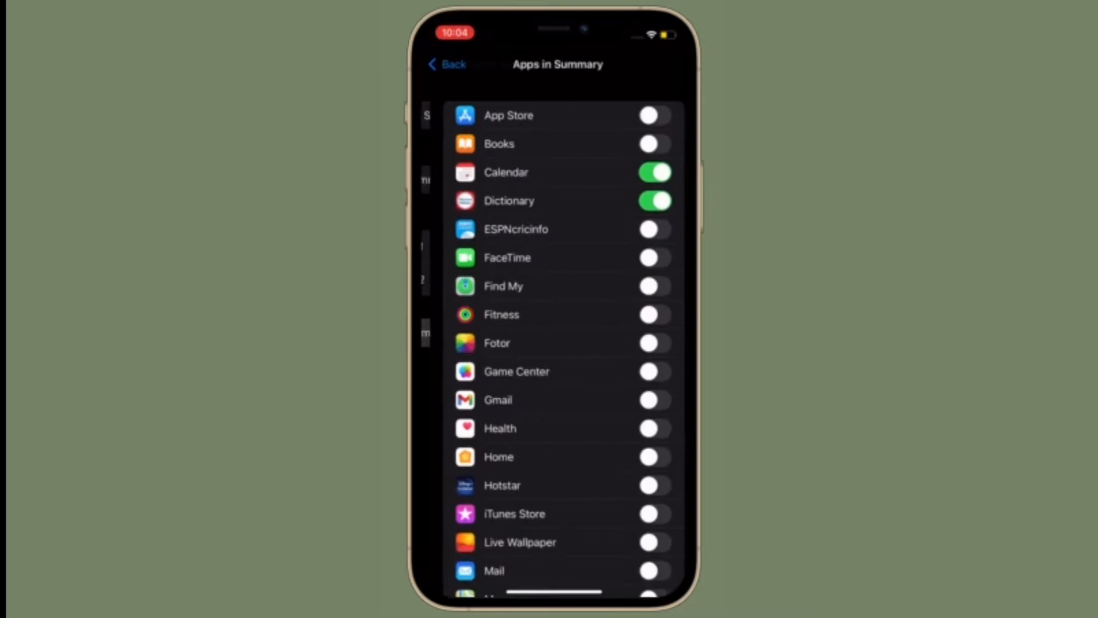
scroll("down", 3)
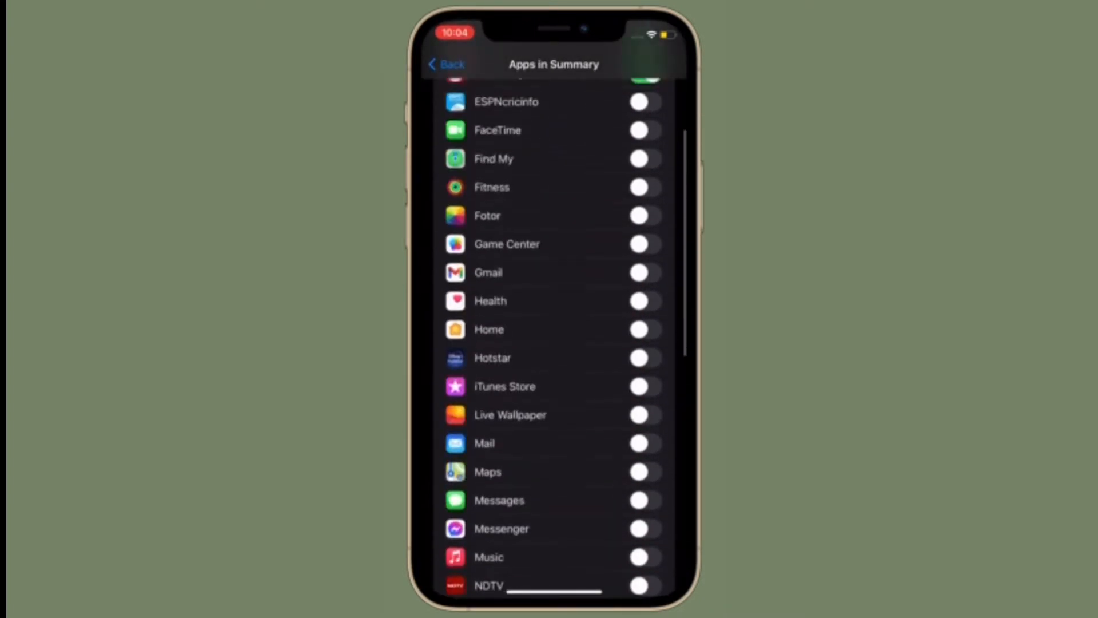
scroll("down", 3)
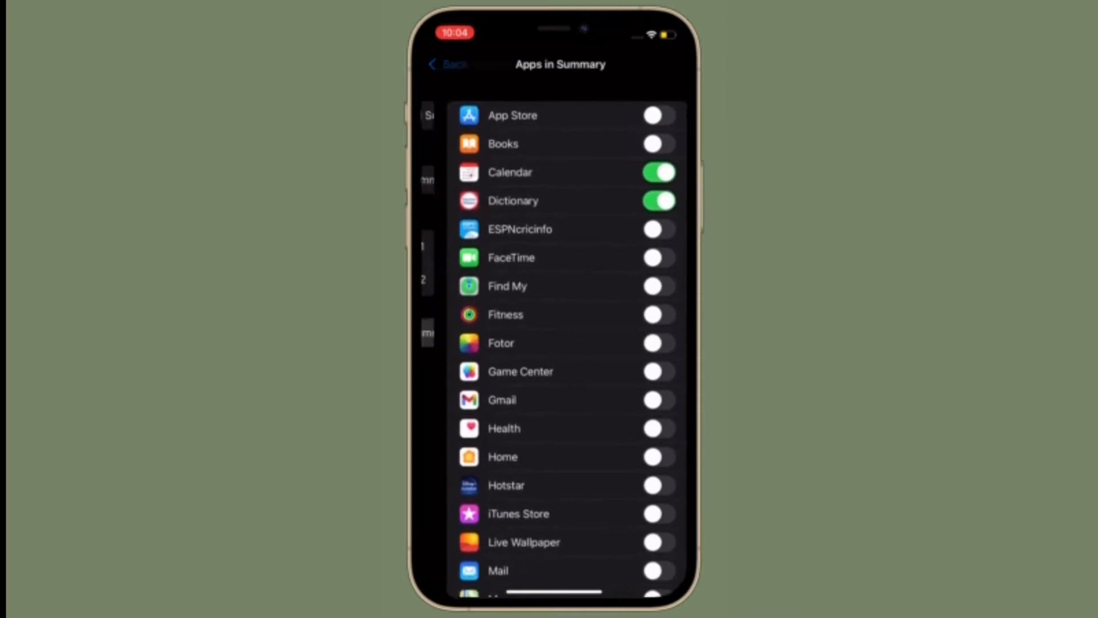
left_click(446, 64)
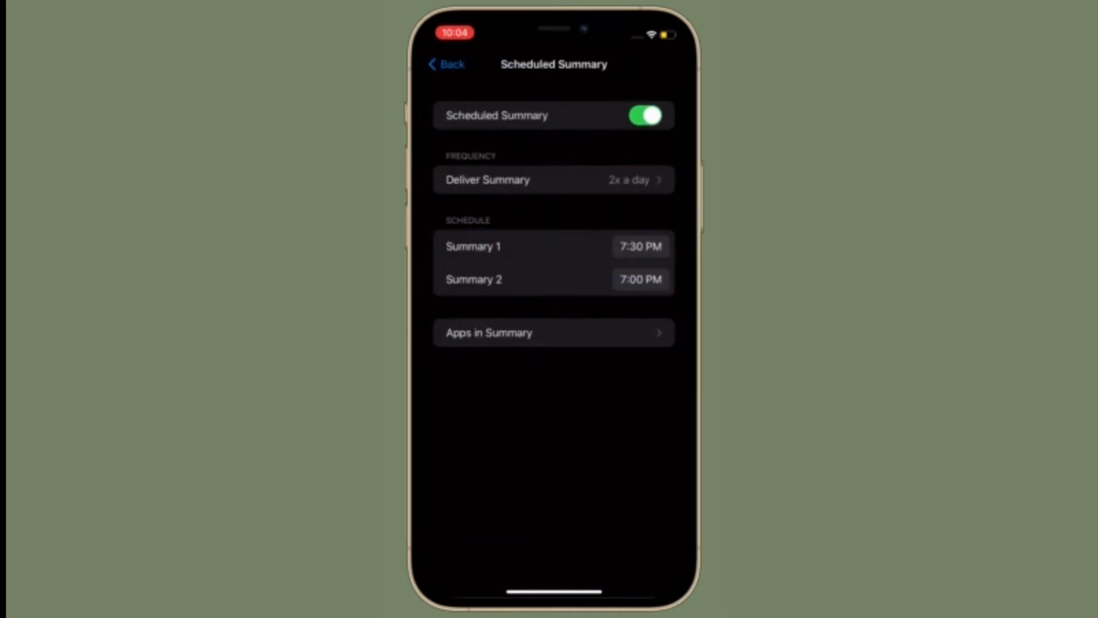
left_click(640, 279)
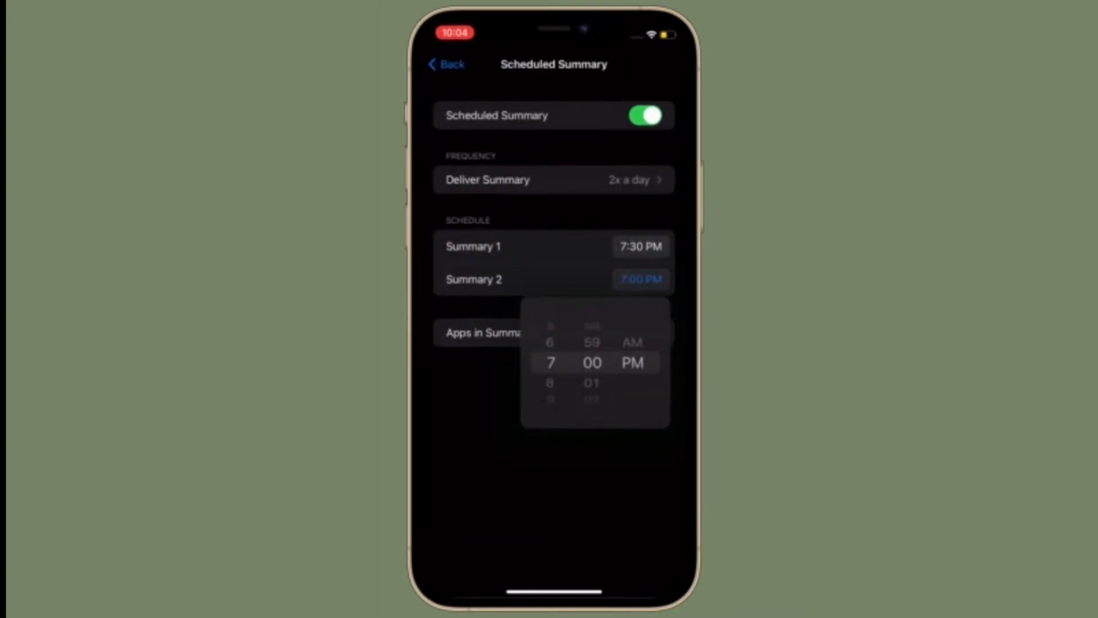
left_click(487, 179)
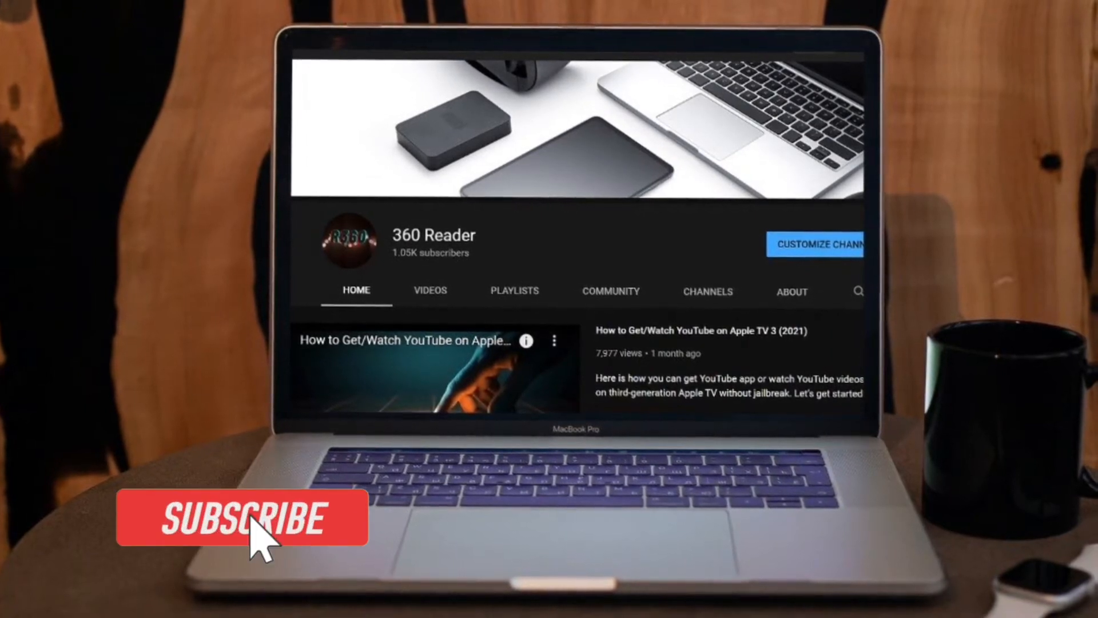
Show the tech channel's YouTube home page with its latest video.
left_click(241, 518)
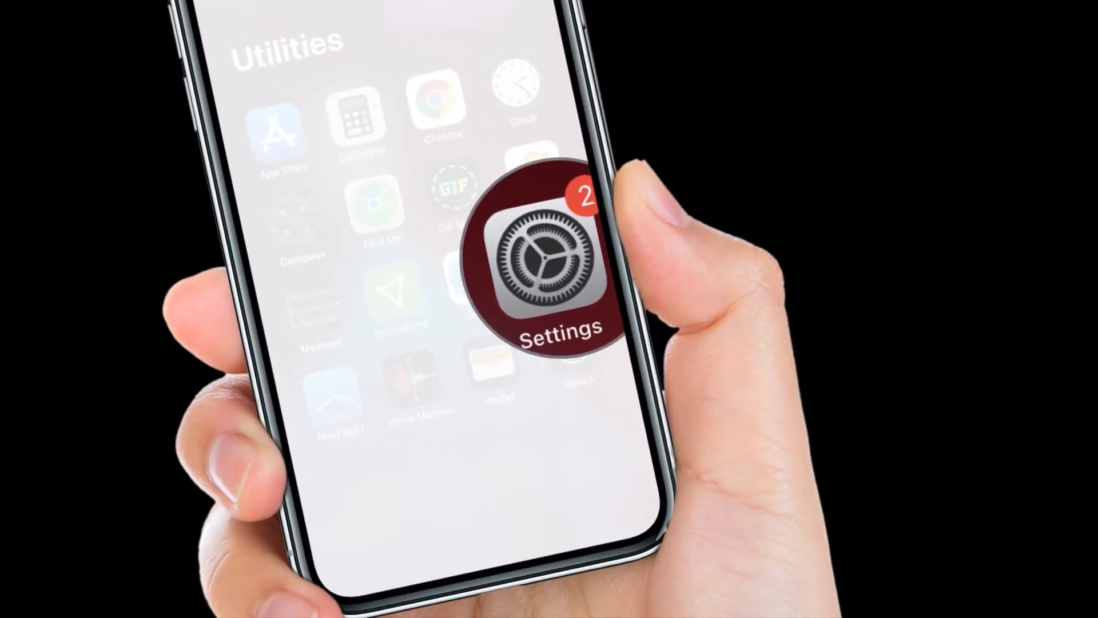
Turn on Scheduled Summary under Settings > Notifications.
left_click(554, 260)
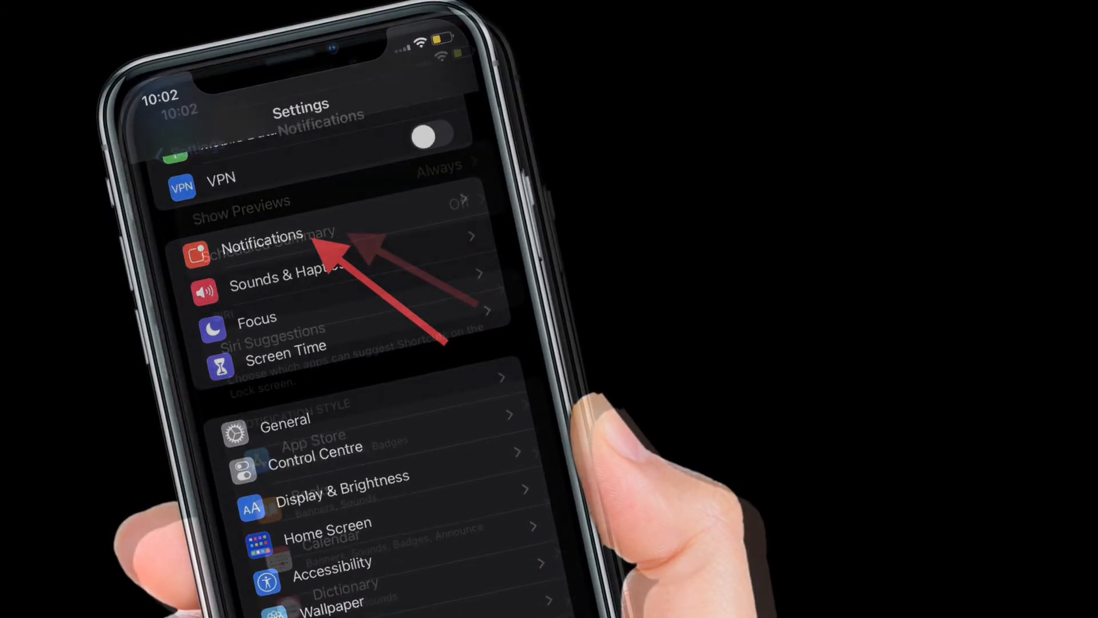
left_click(262, 236)
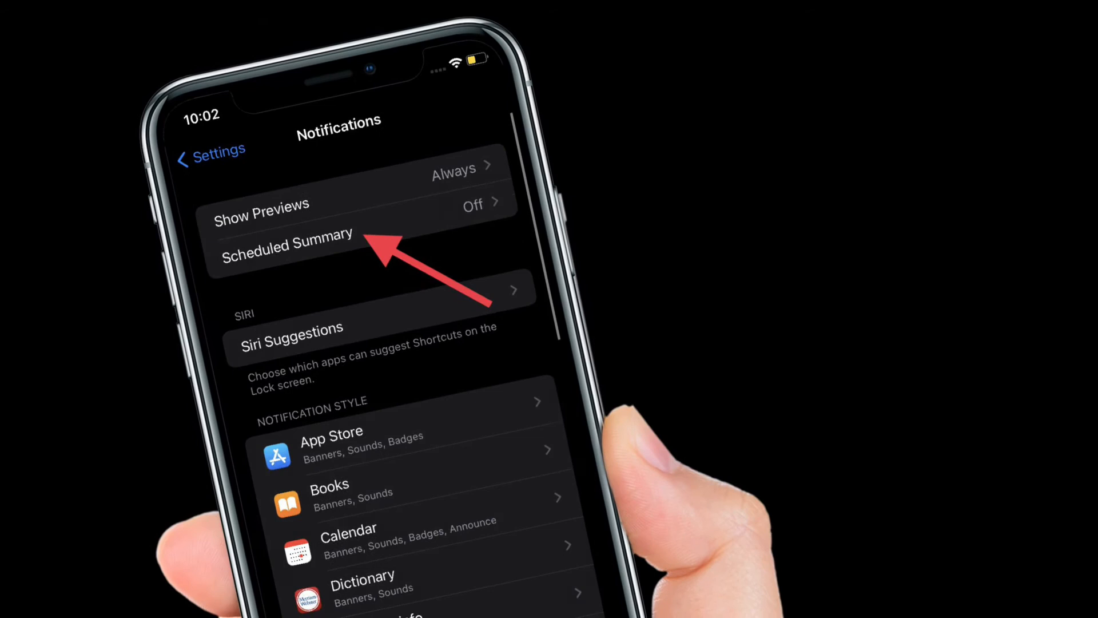
left_click(286, 233)
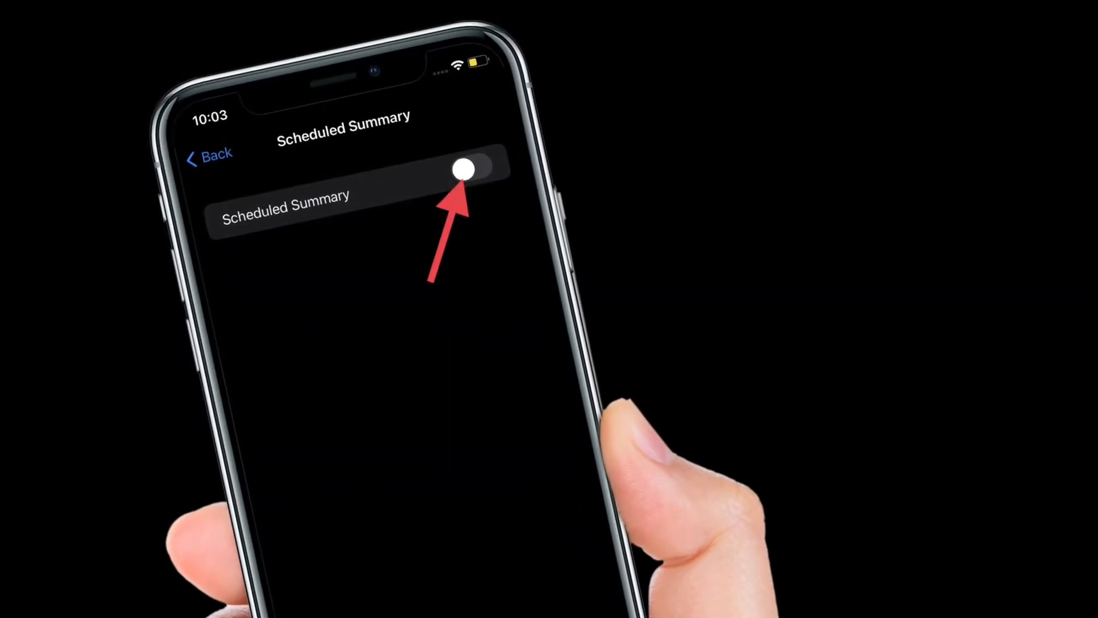
left_click(464, 169)
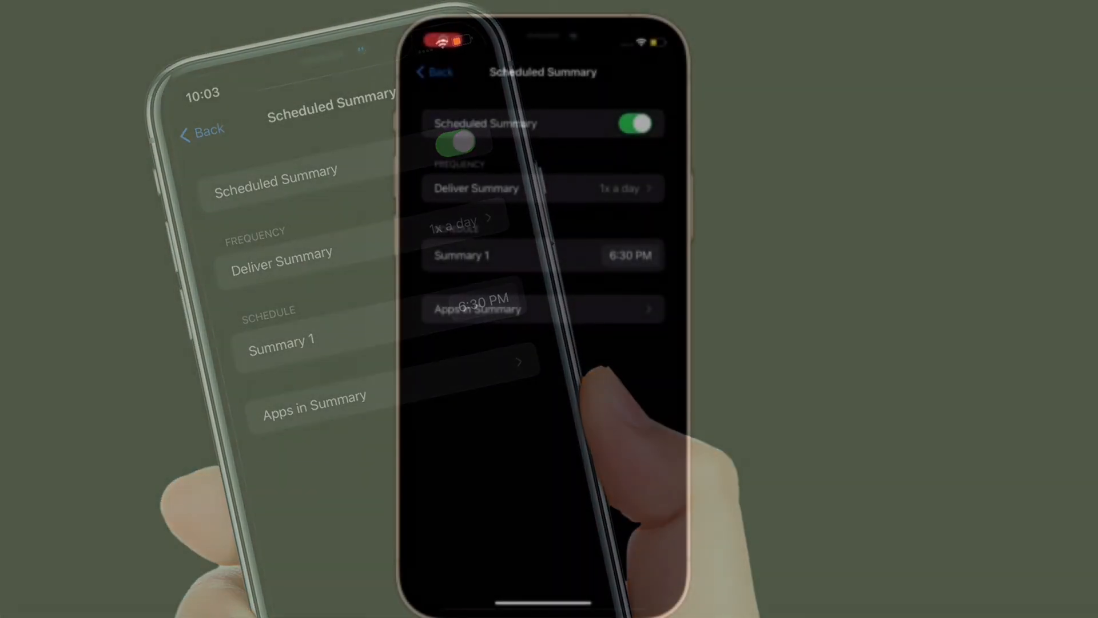
Deliver the summary 2x a day with Summary 1 at 7:30 PM, then view Apps in Summary.
left_click(632, 123)
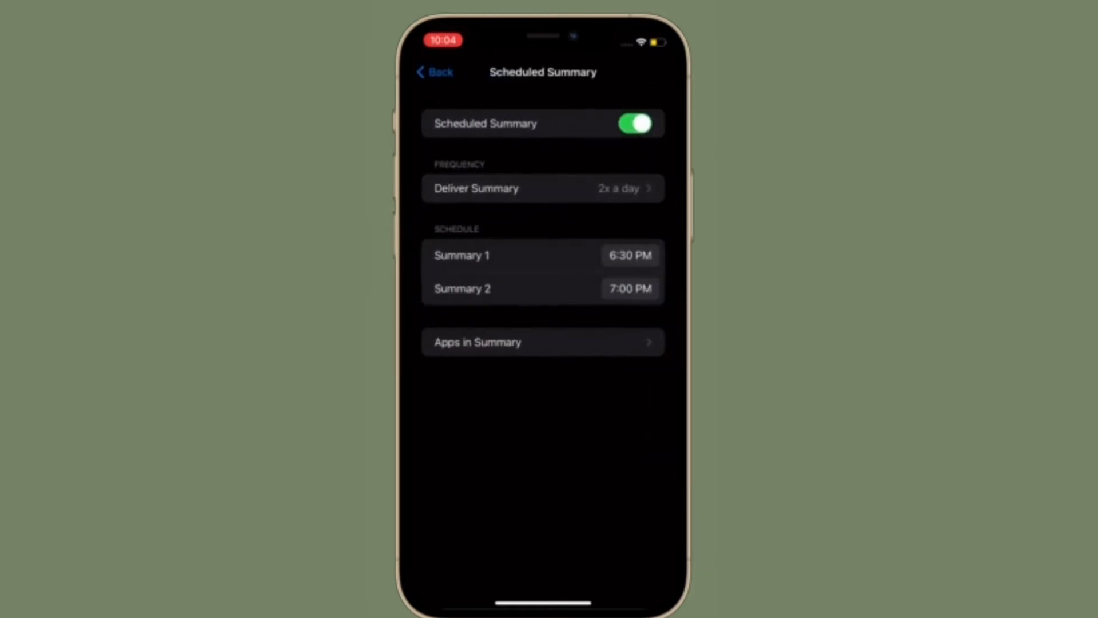
left_click(629, 255)
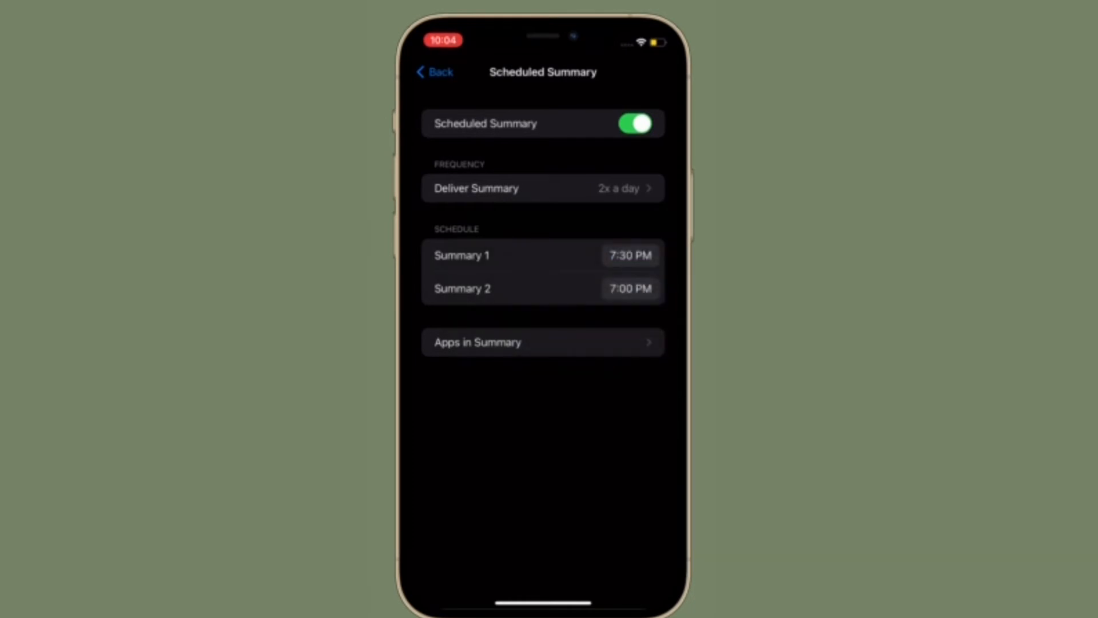
left_click(542, 342)
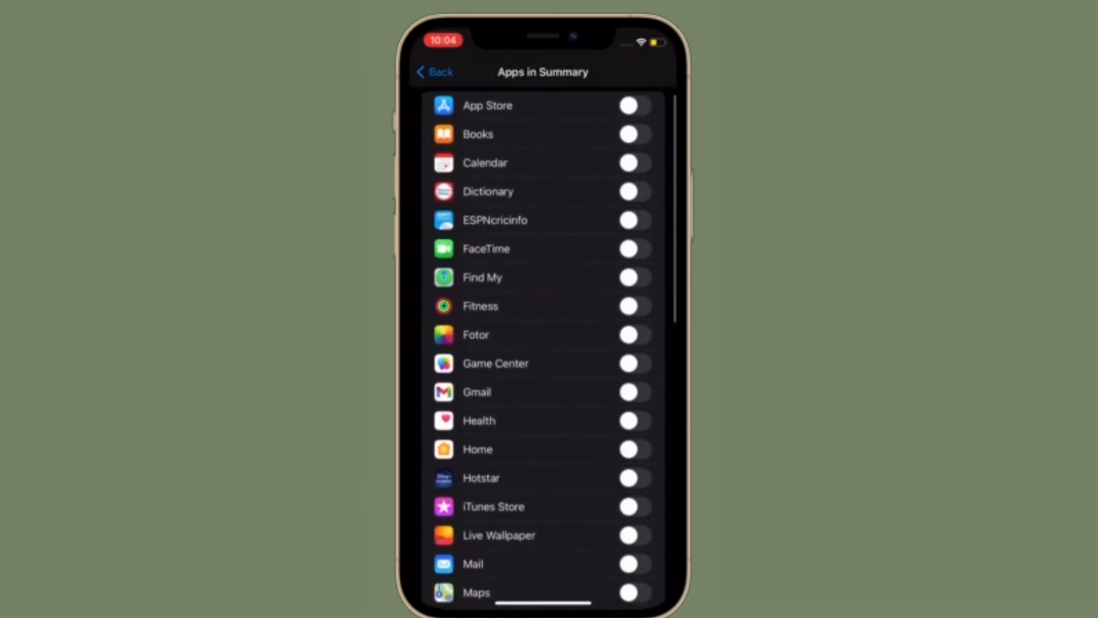
Include Calendar and Dictionary in the summary.
left_click(633, 162)
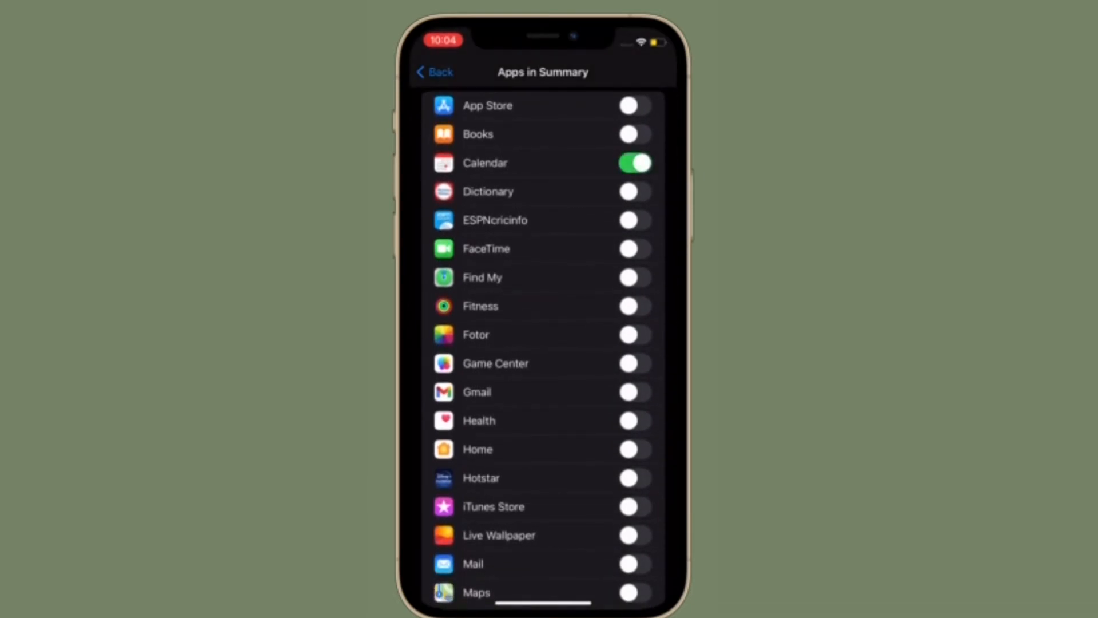
left_click(633, 191)
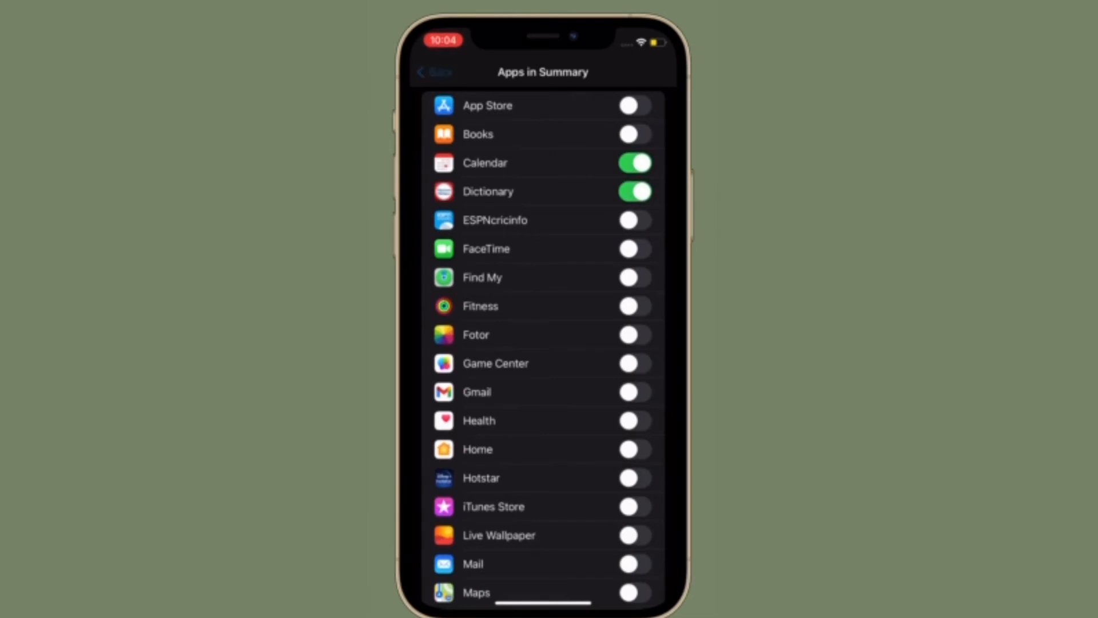
left_click(433, 71)
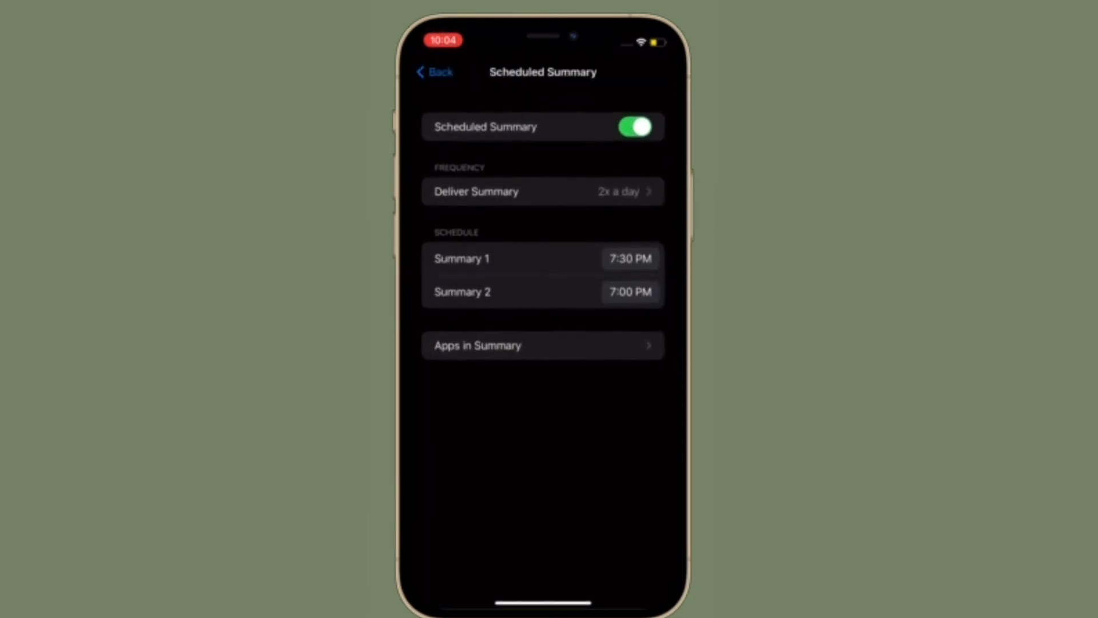
Review the full Apps in Summary list and return to Scheduled Summary.
left_click(542, 345)
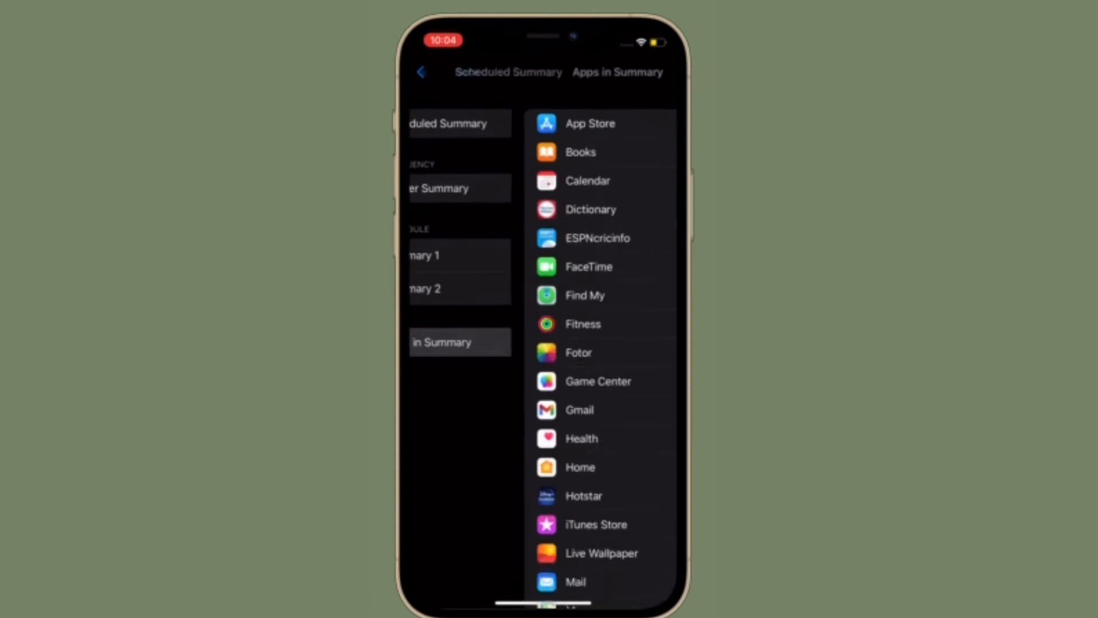
scroll("down", 3)
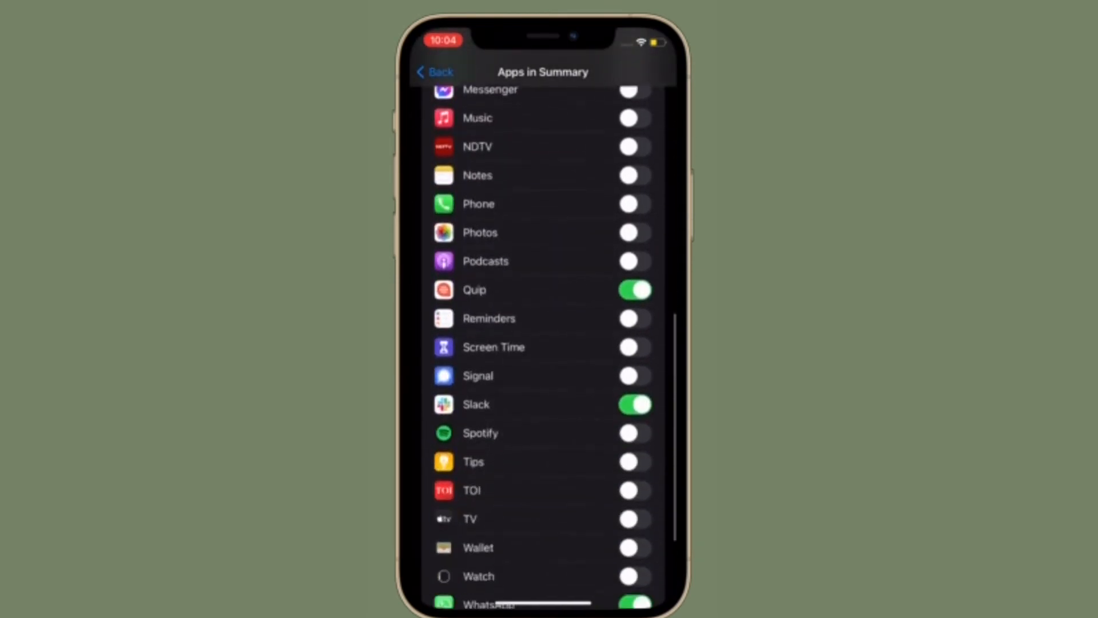
scroll("up", 3)
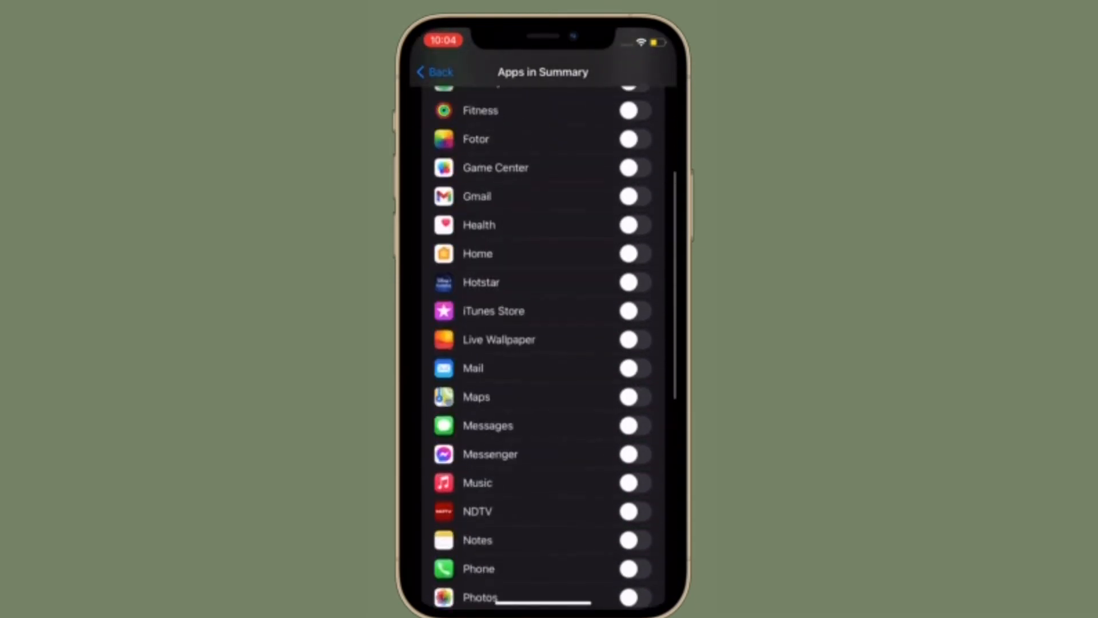
scroll("down", 3)
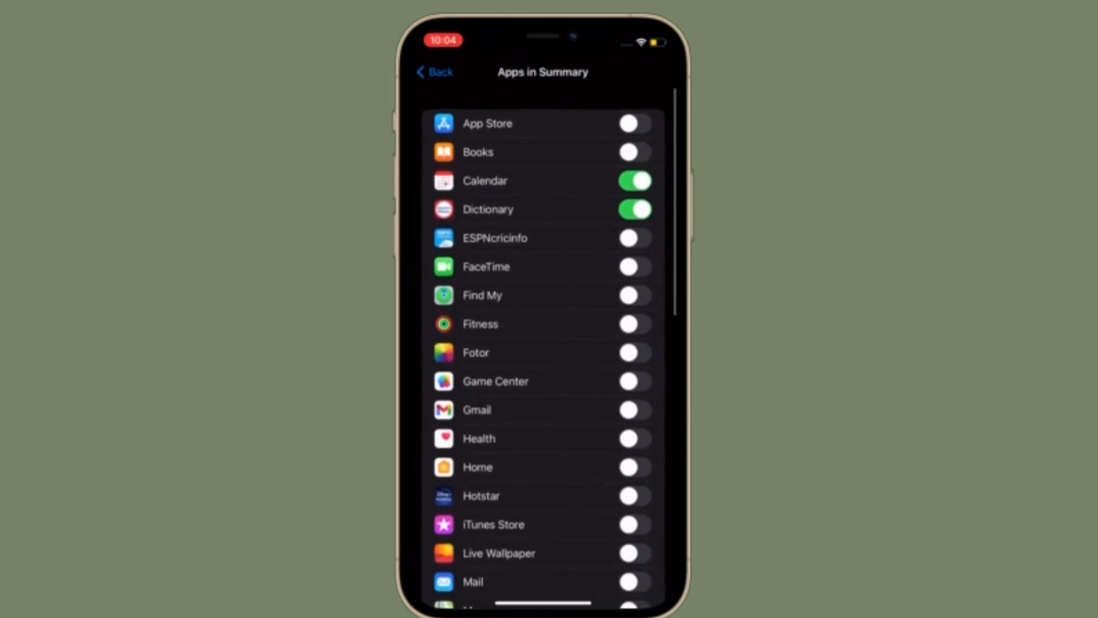
left_click(432, 71)
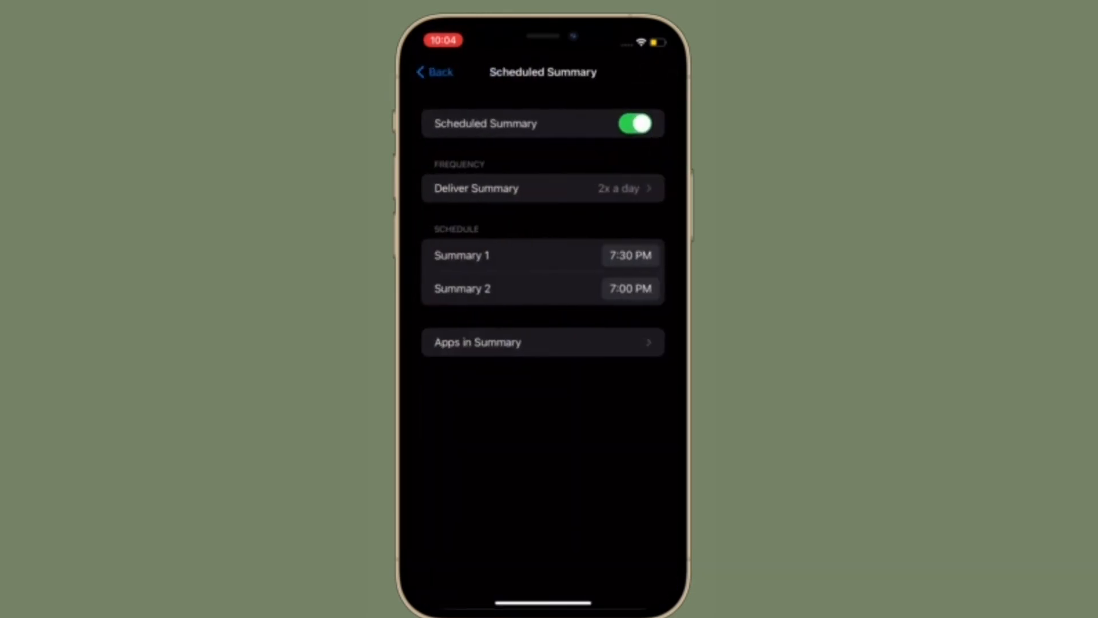
Turn Scheduled Summary on at 2x a day and adjust Summary 1's time toward 6:30 PM.
left_click(629, 288)
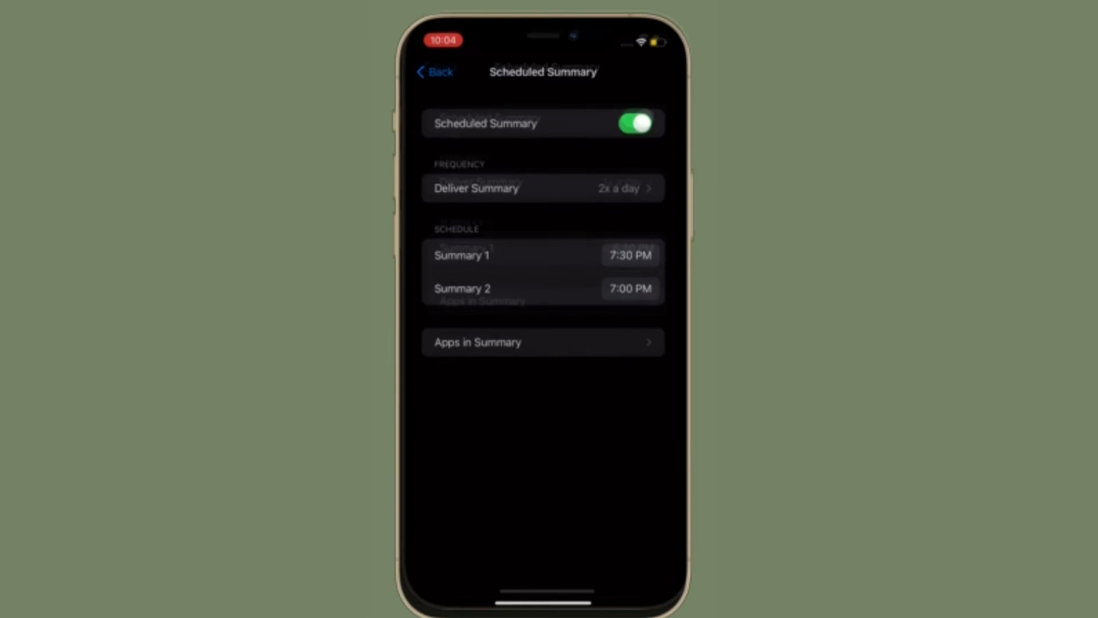
left_click(633, 123)
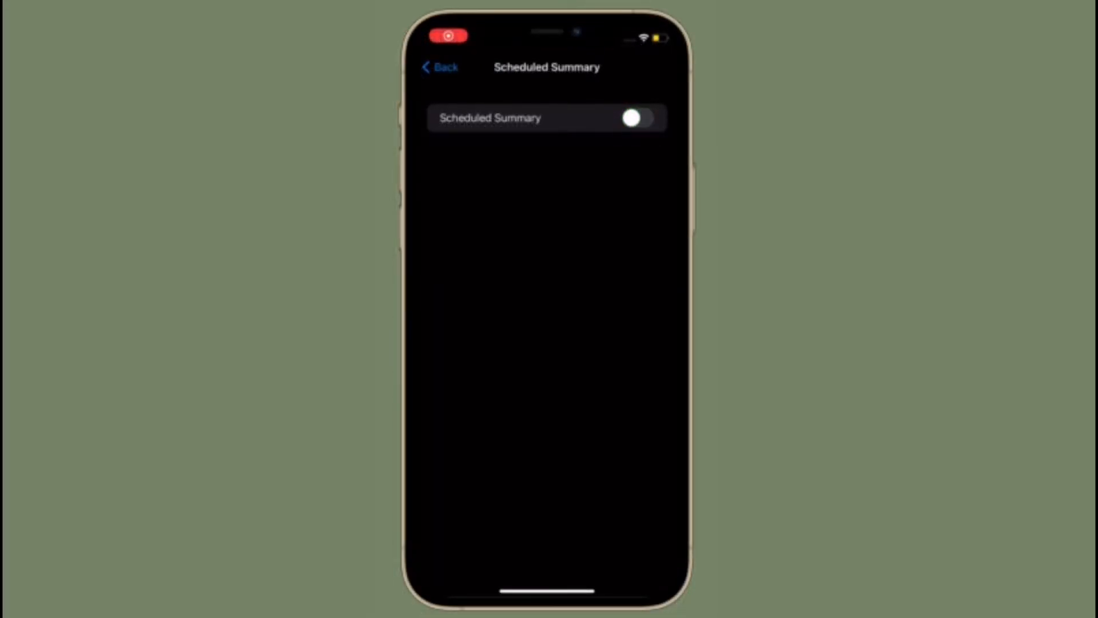
left_click(631, 118)
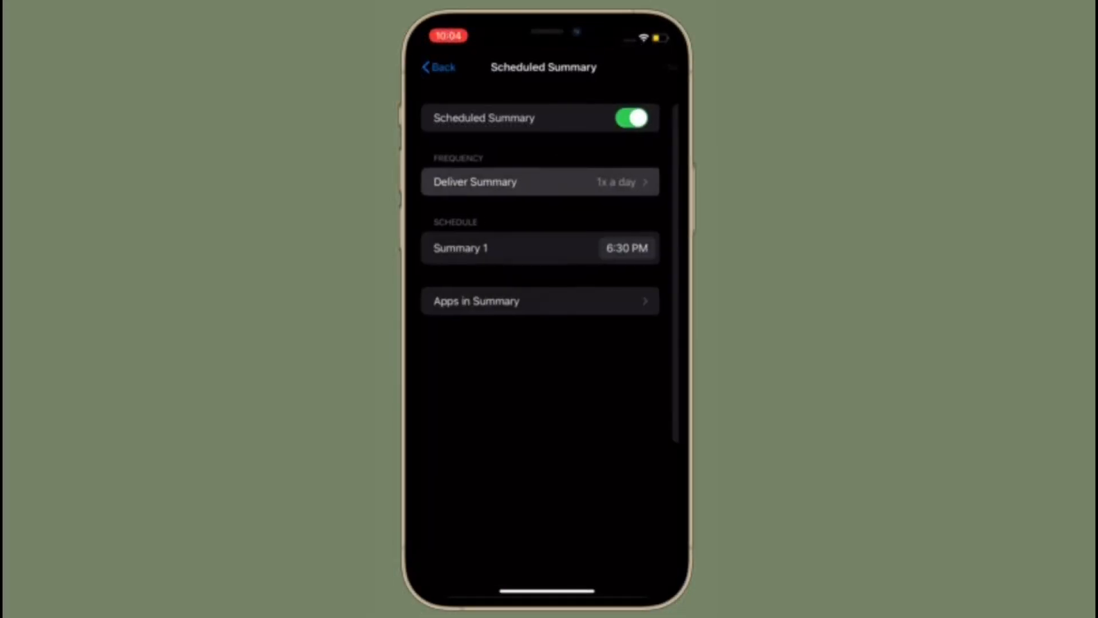
left_click(539, 182)
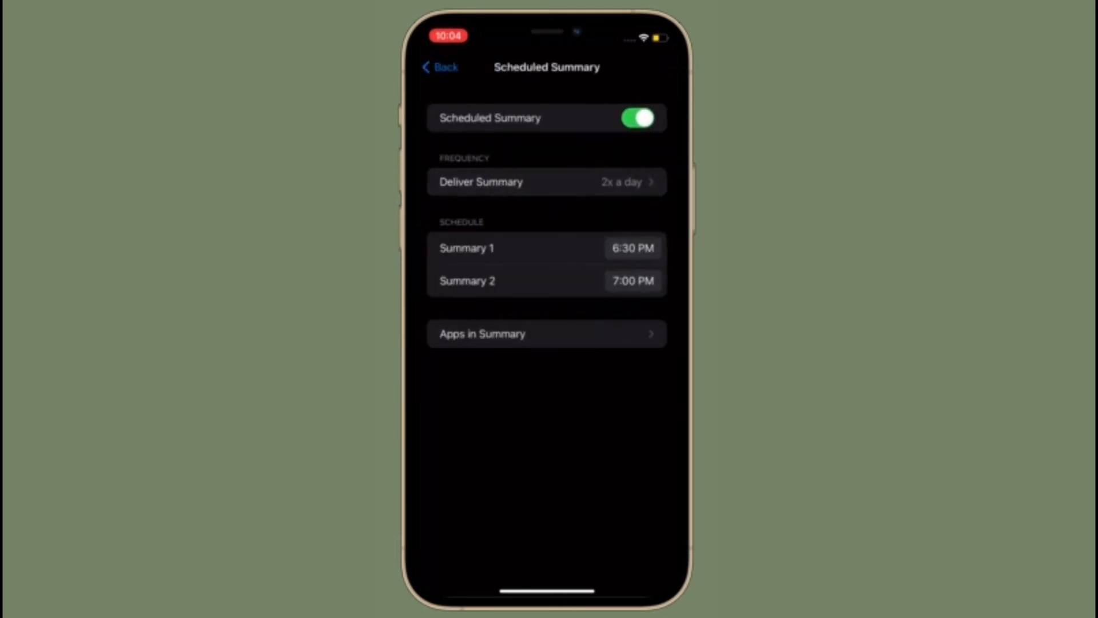
left_click(631, 247)
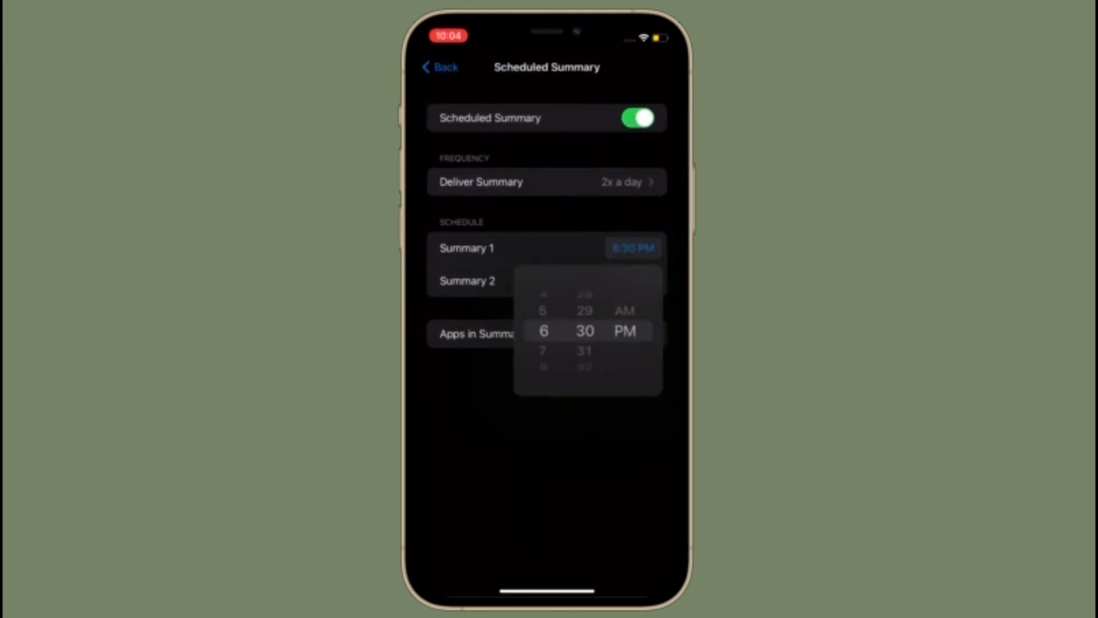